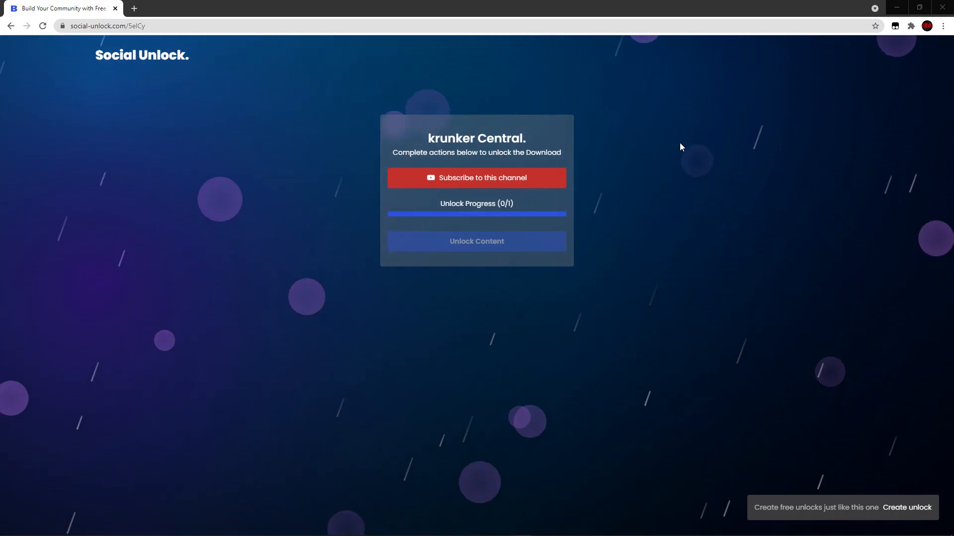
Subscribe to the channel in Social Unlock, then unlock the content after the check finishes.
{"action": "left_click", "coordinate": [476, 178]}
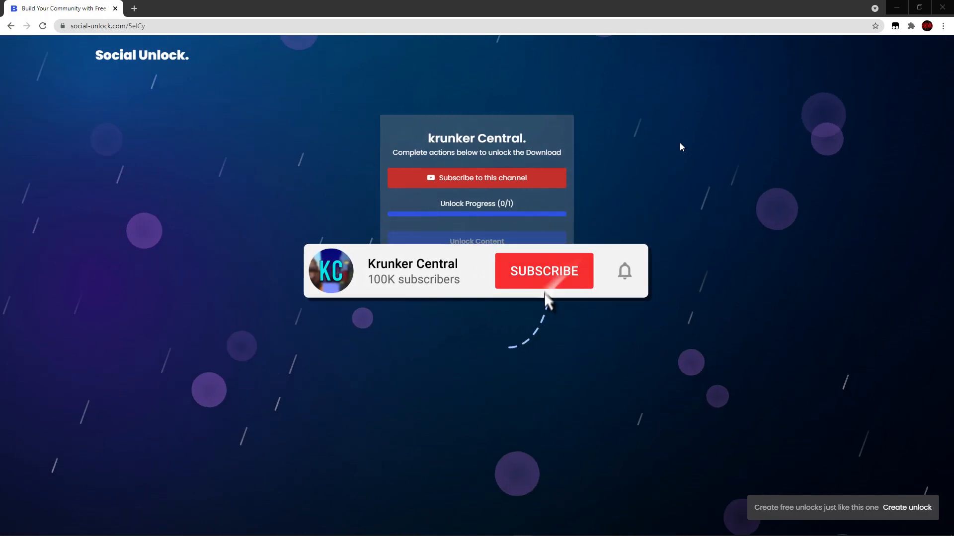
{"action": "left_click", "coordinate": [543, 271]}
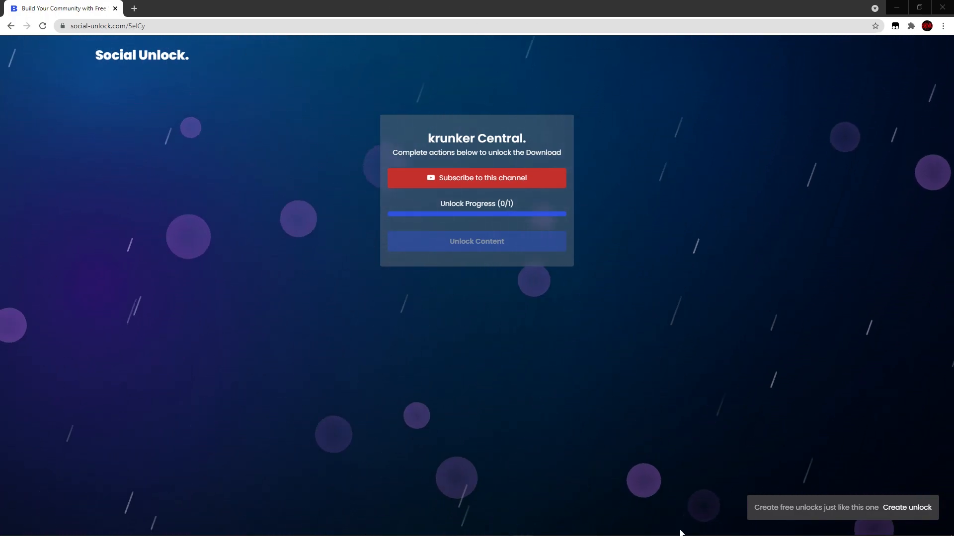
{"action": "left_click", "coordinate": [476, 177]}
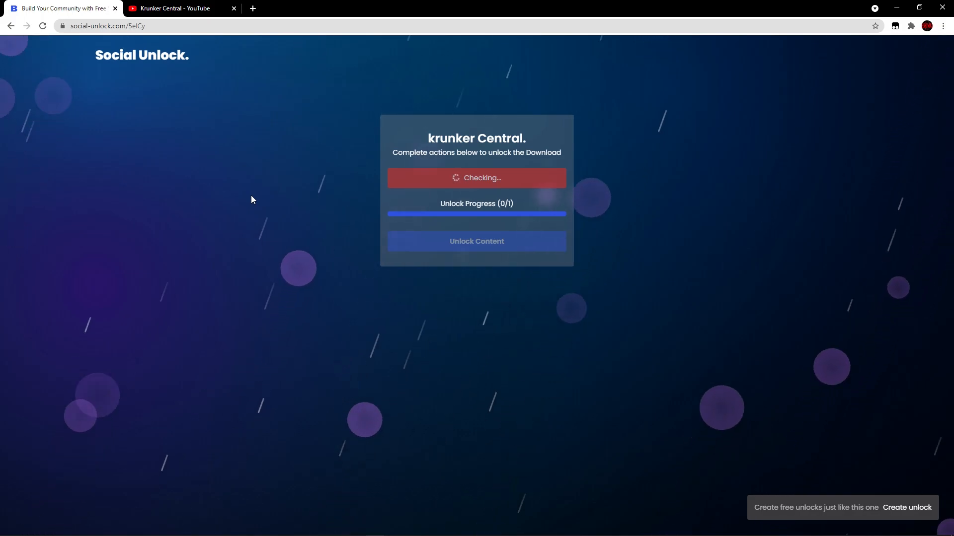
{"action": "left_click", "coordinate": [181, 8]}
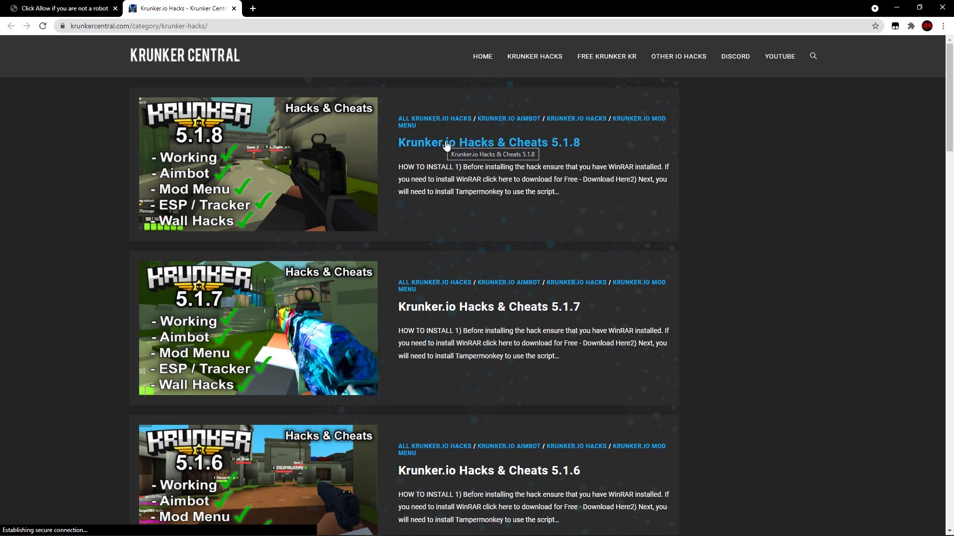
{"action": "mouse_move", "coordinate": [655, 141]}
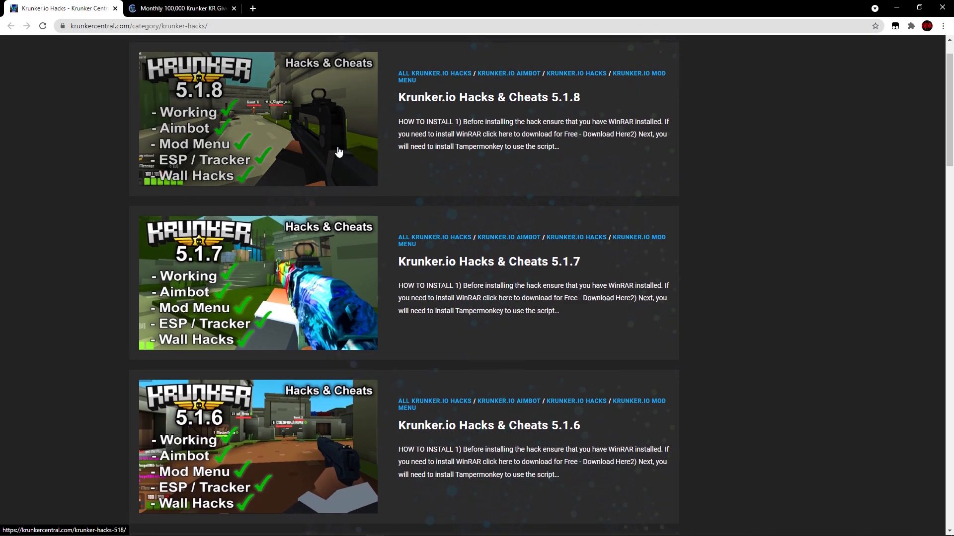
Close the giveaway tab beside the Krunker Hacks category page.
{"action": "left_click", "coordinate": [177, 8]}
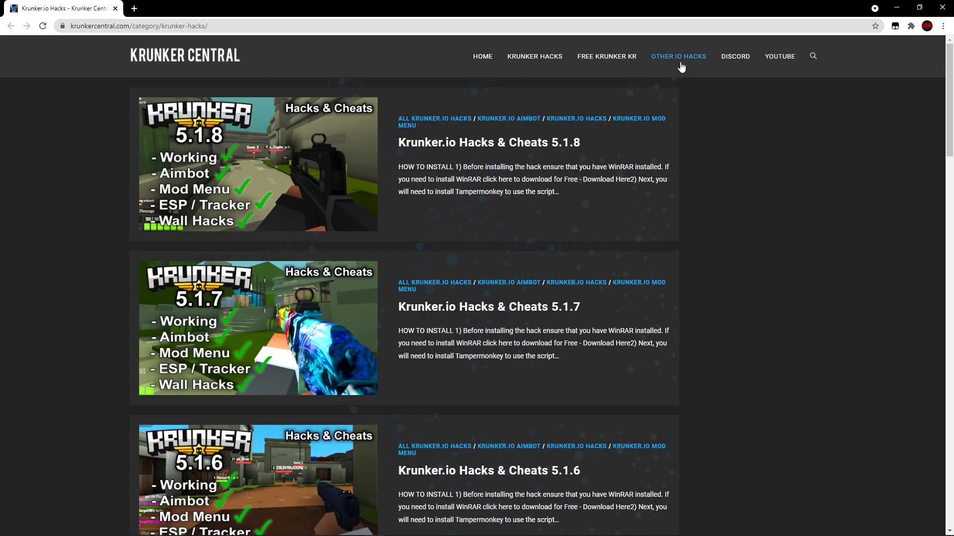
{"action": "mouse_move", "coordinate": [735, 56]}
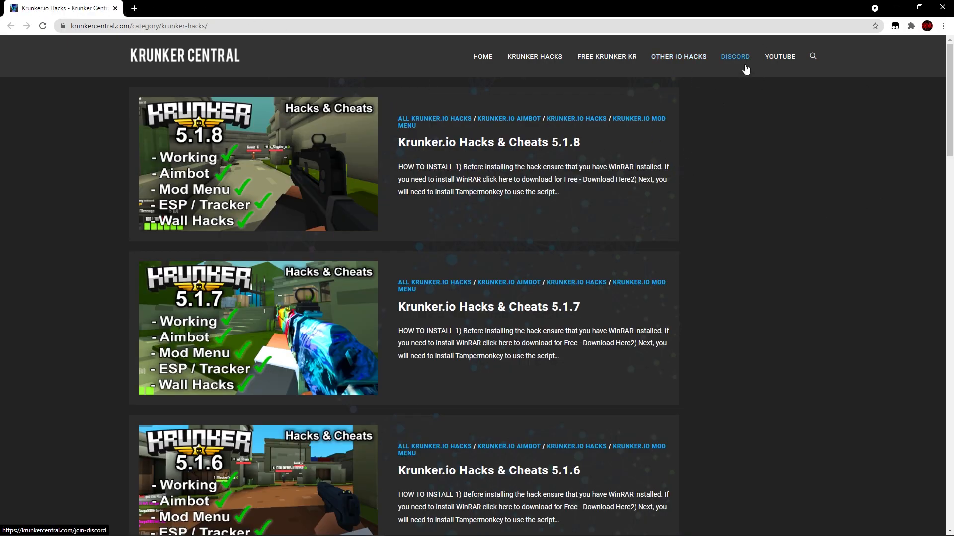
{"action": "mouse_move", "coordinate": [753, 68]}
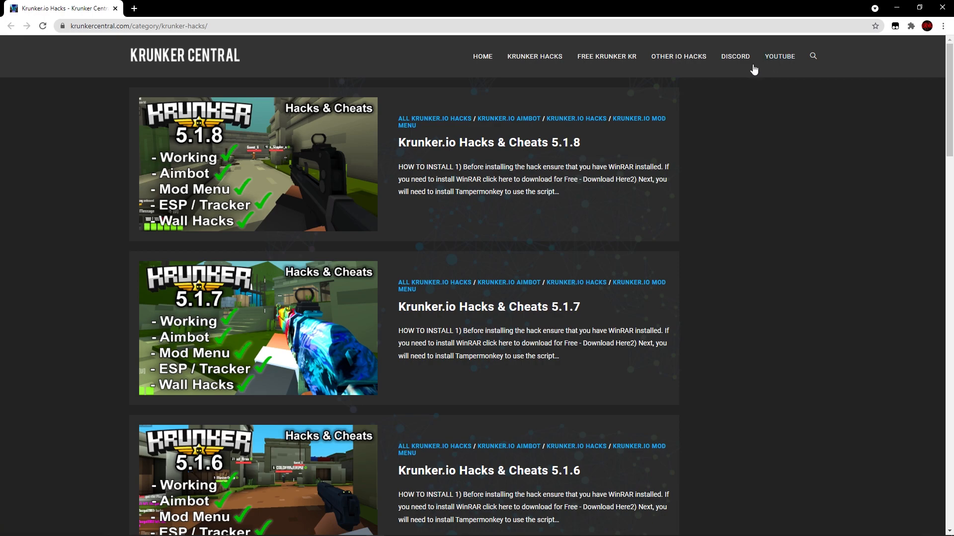
{"action": "mouse_move", "coordinate": [863, 214]}
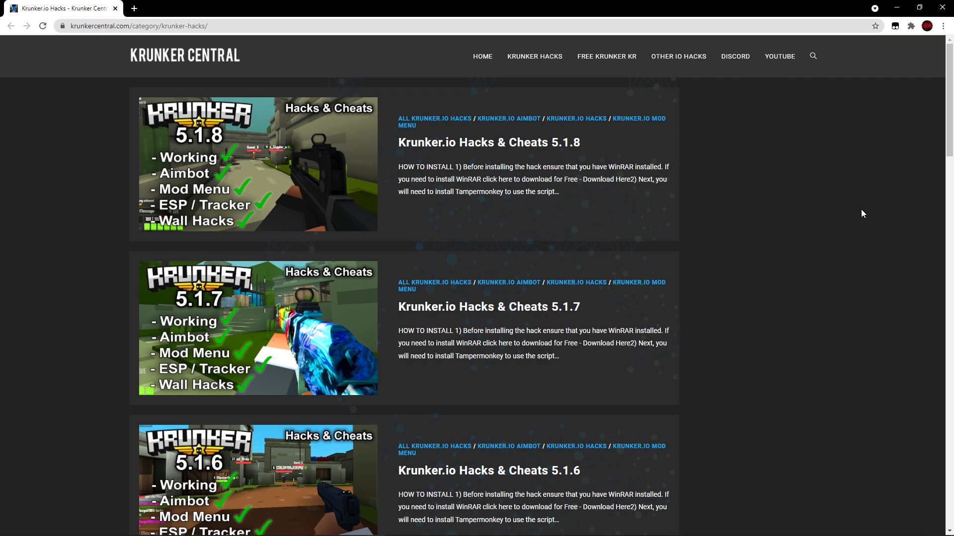
{"action": "mouse_move", "coordinate": [554, 176]}
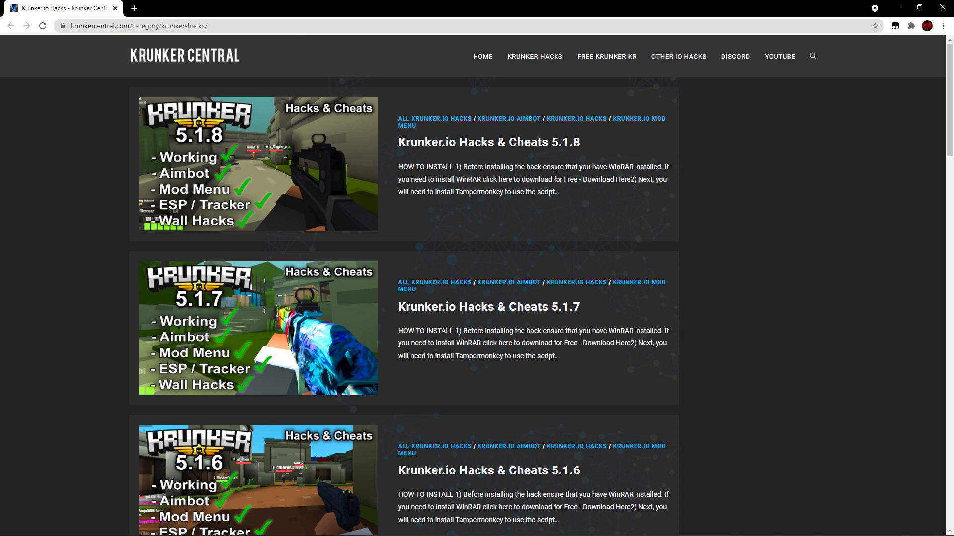
Open the Krunker.io Hacks & Cheats 5.1.8 post; close the WinRAR download page it opened.
{"action": "left_click", "coordinate": [488, 141]}
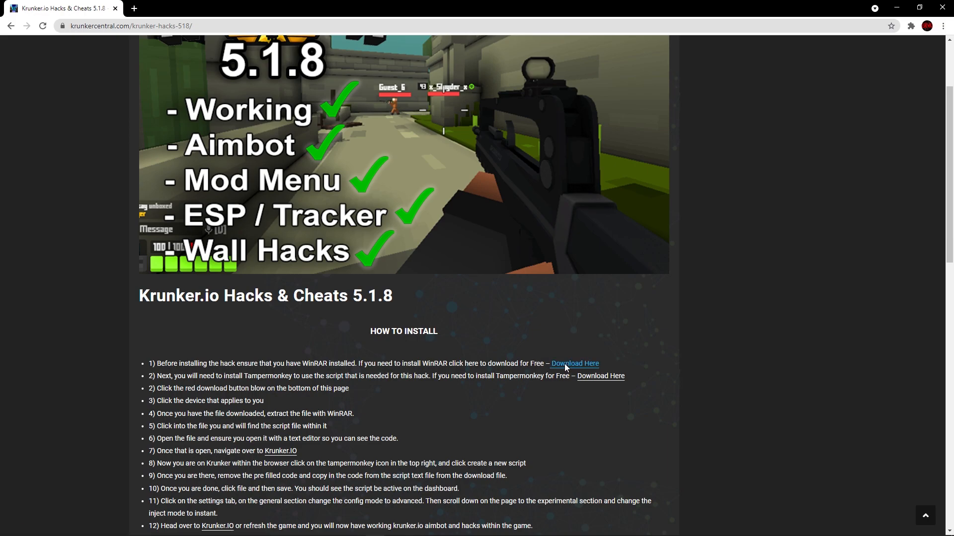
{"action": "mouse_move", "coordinate": [600, 376]}
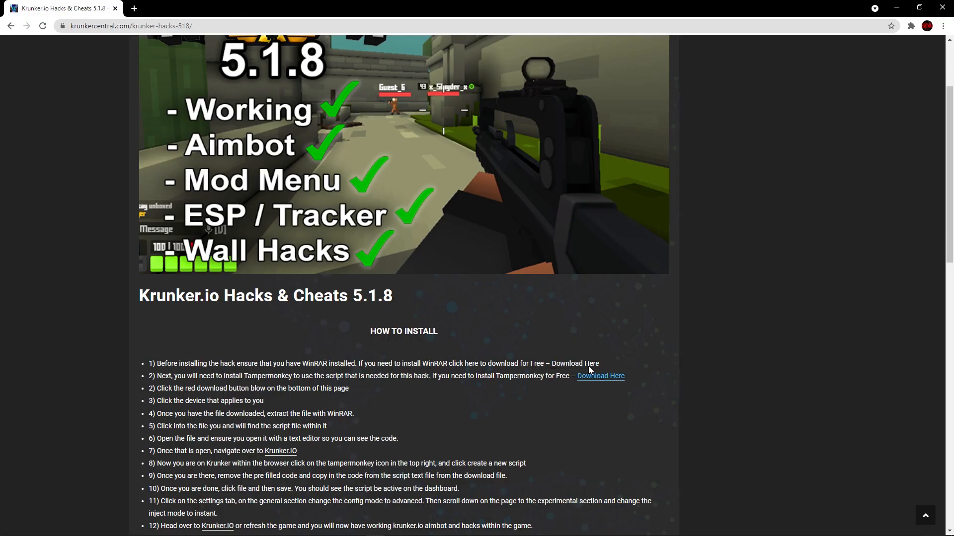
{"action": "left_click", "coordinate": [573, 364]}
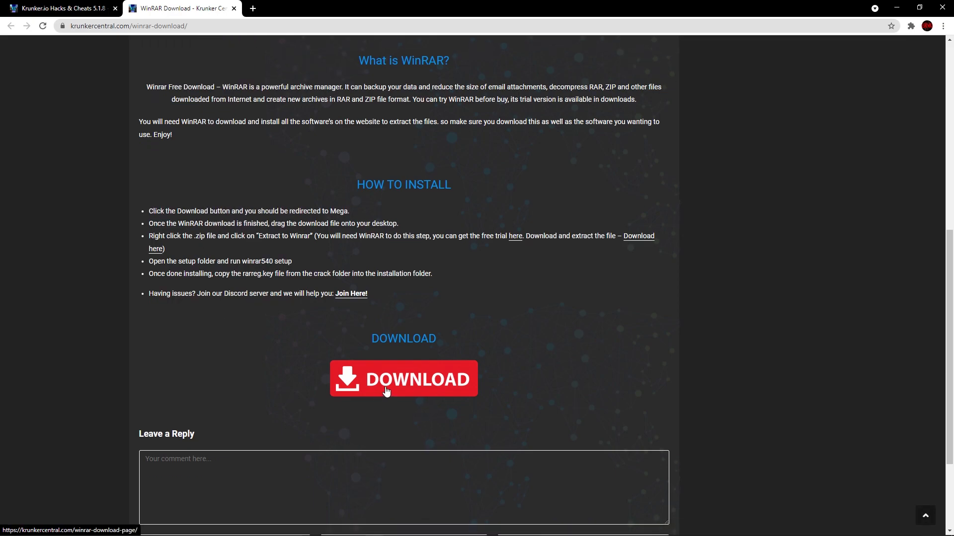
{"action": "left_click", "coordinate": [60, 8]}
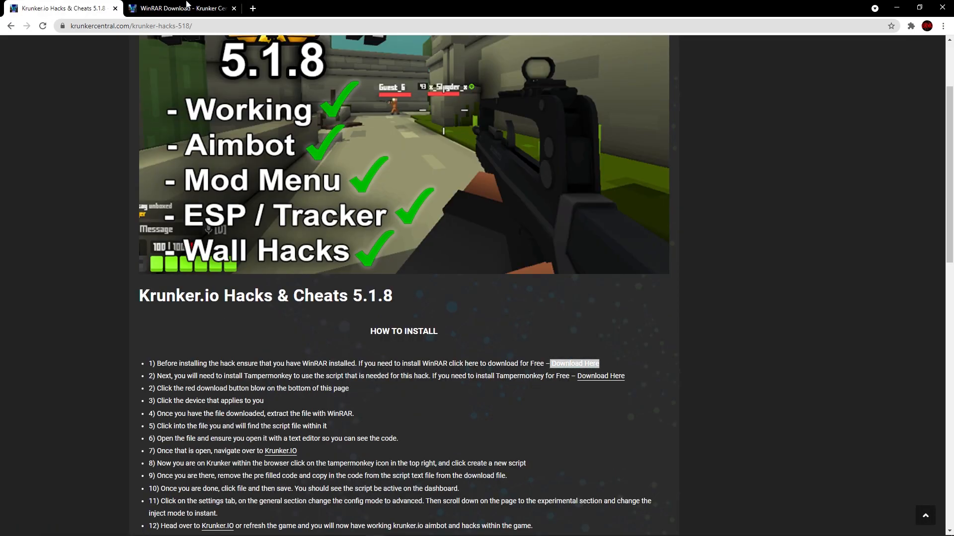
{"action": "left_click", "coordinate": [233, 8]}
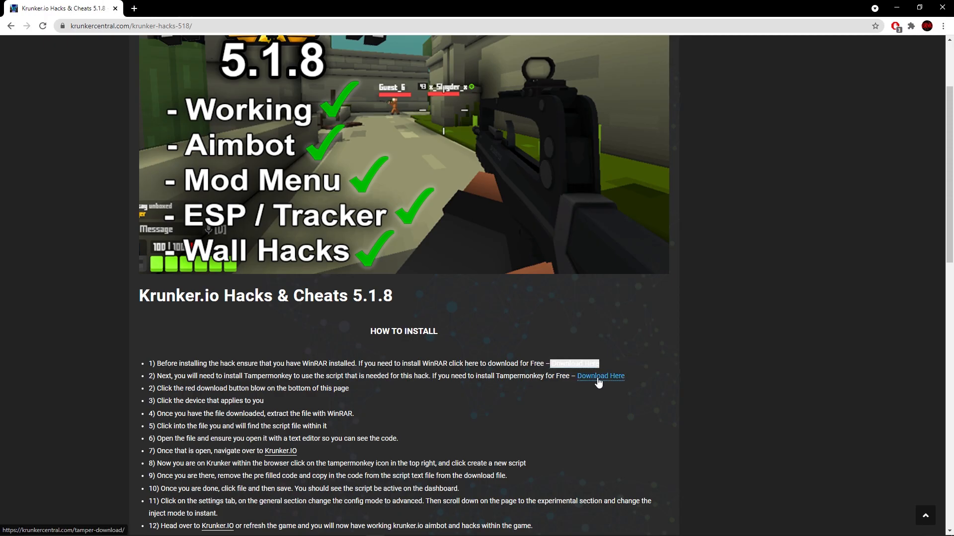
Install Tampermonkey for Chrome from its 'Download Here' link, then return to the 5.1.8 post.
{"action": "left_click", "coordinate": [599, 376]}
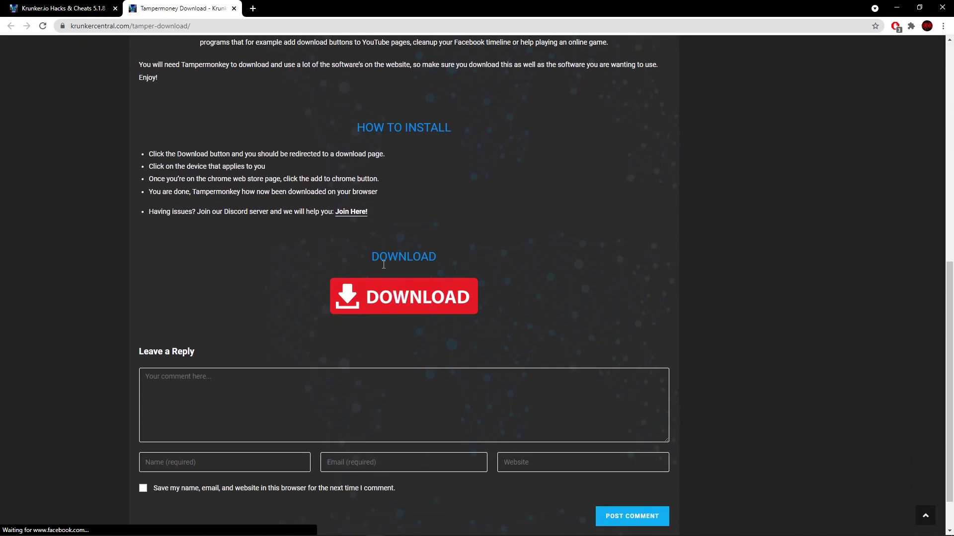
{"action": "left_click", "coordinate": [403, 297]}
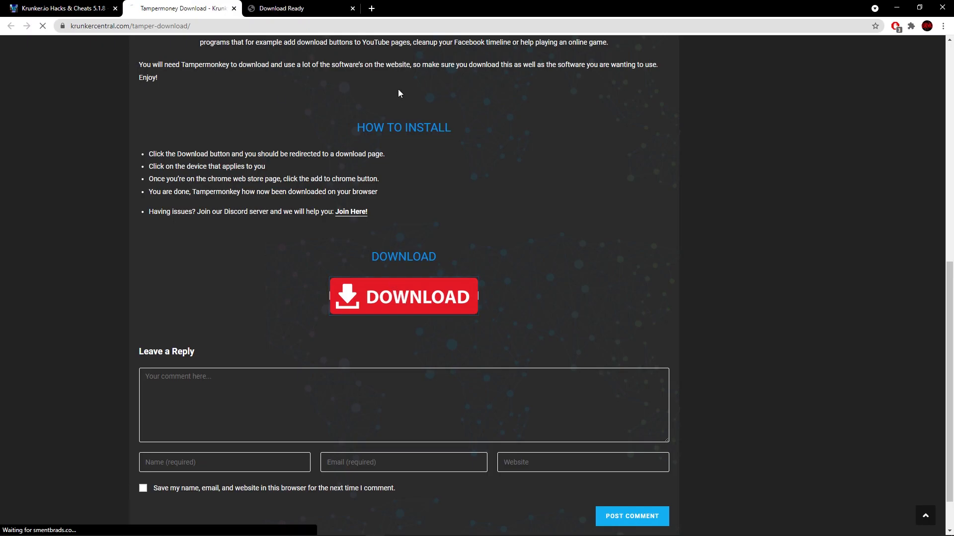
{"action": "left_click", "coordinate": [403, 297]}
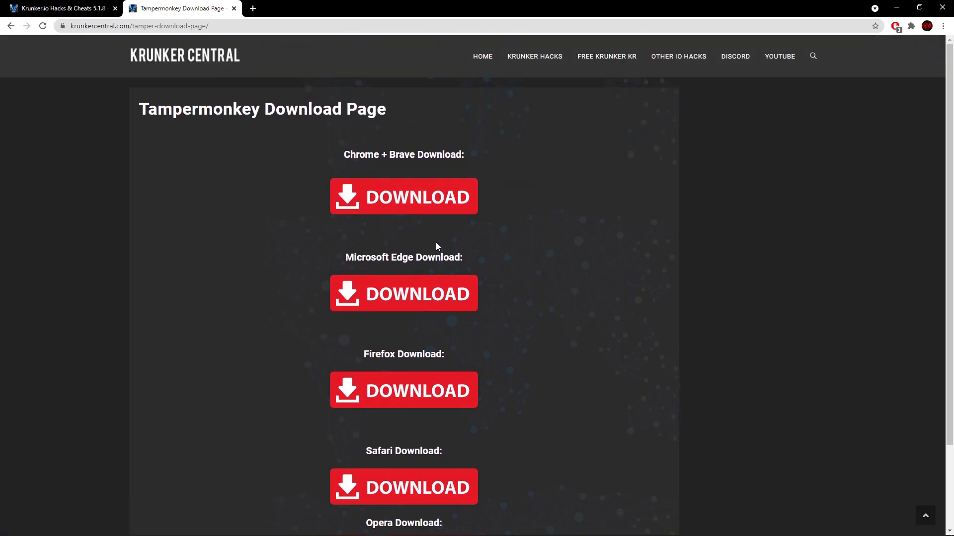
{"action": "left_click", "coordinate": [404, 197]}
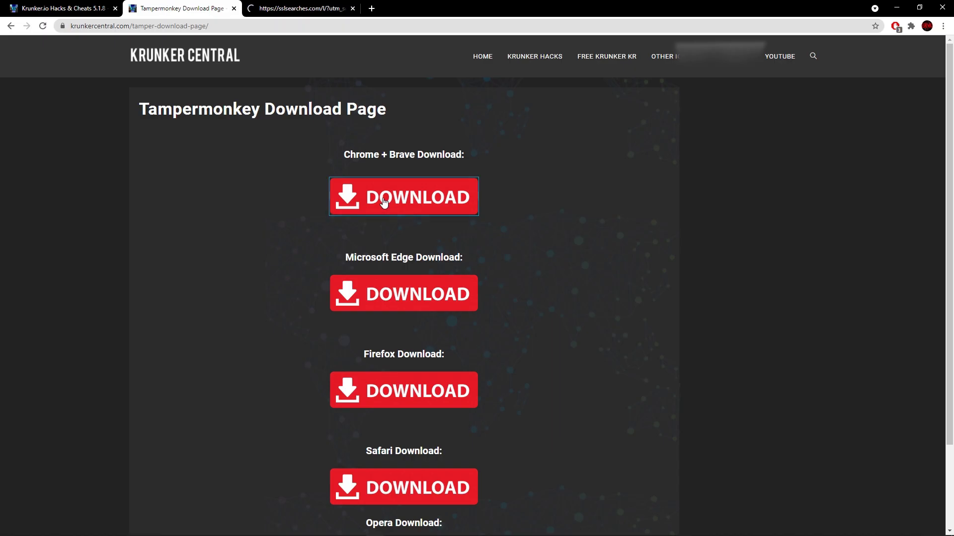
{"action": "left_click", "coordinate": [403, 196]}
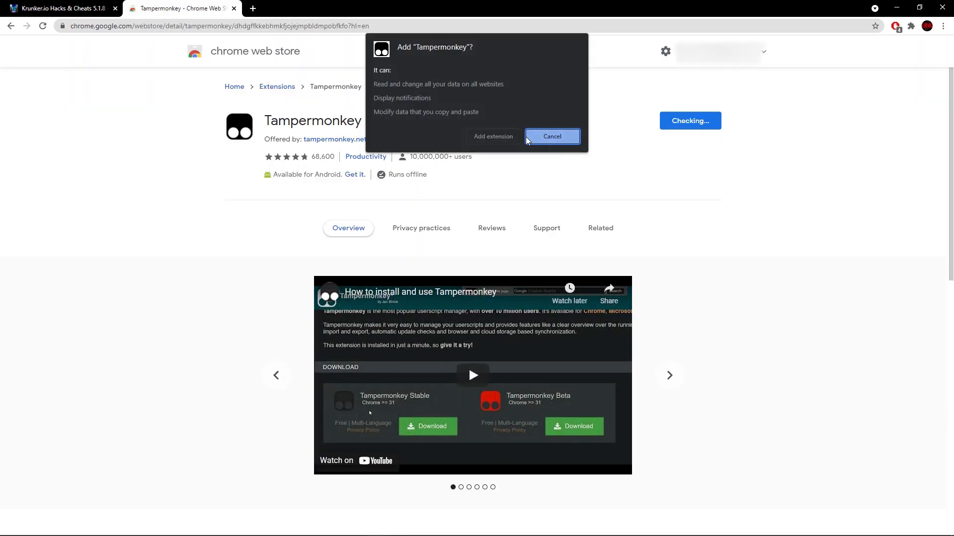
{"action": "left_click", "coordinate": [492, 136]}
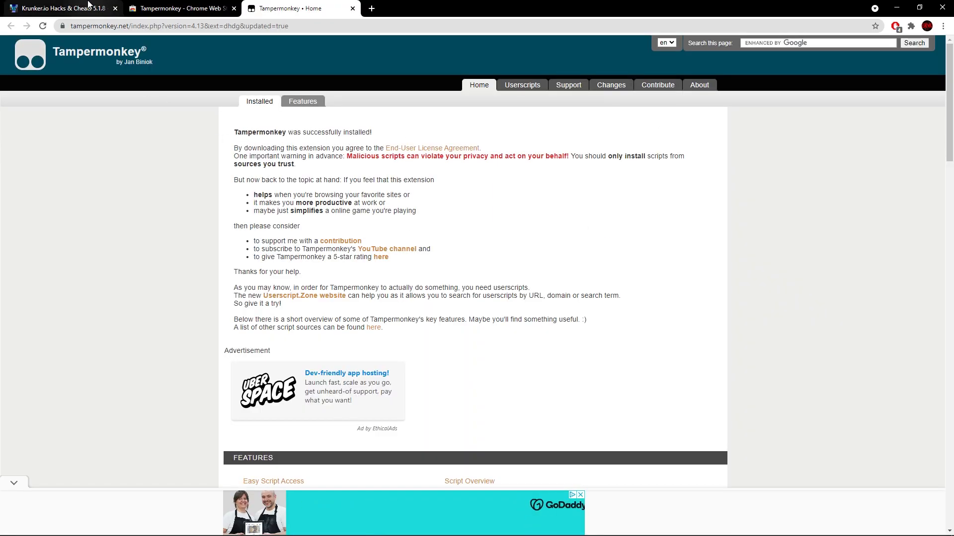
{"action": "left_click", "coordinate": [61, 8]}
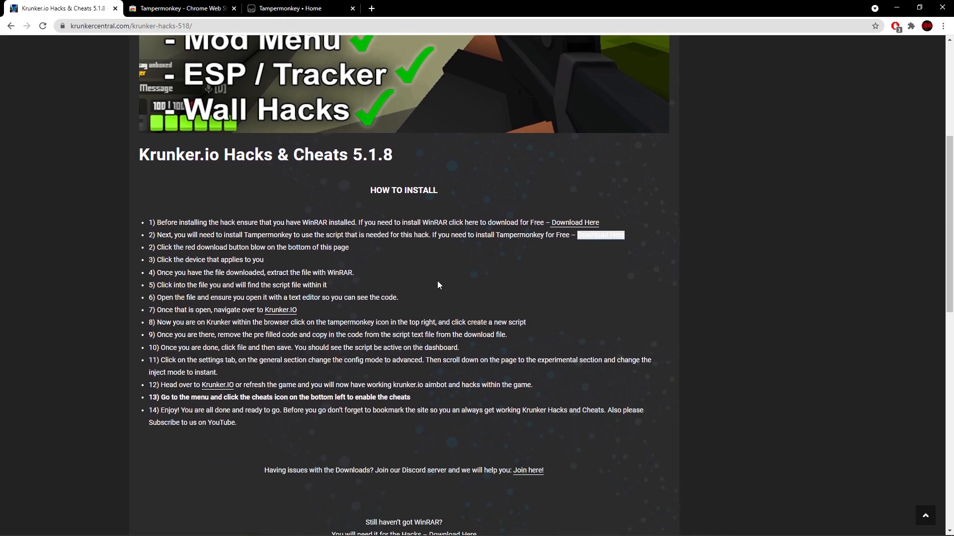
Scroll down the 5.1.8 post to its red download button for Hacks Download Page 4.
{"action": "scroll", "scroll_direction": "down", "scroll_amount": 3}
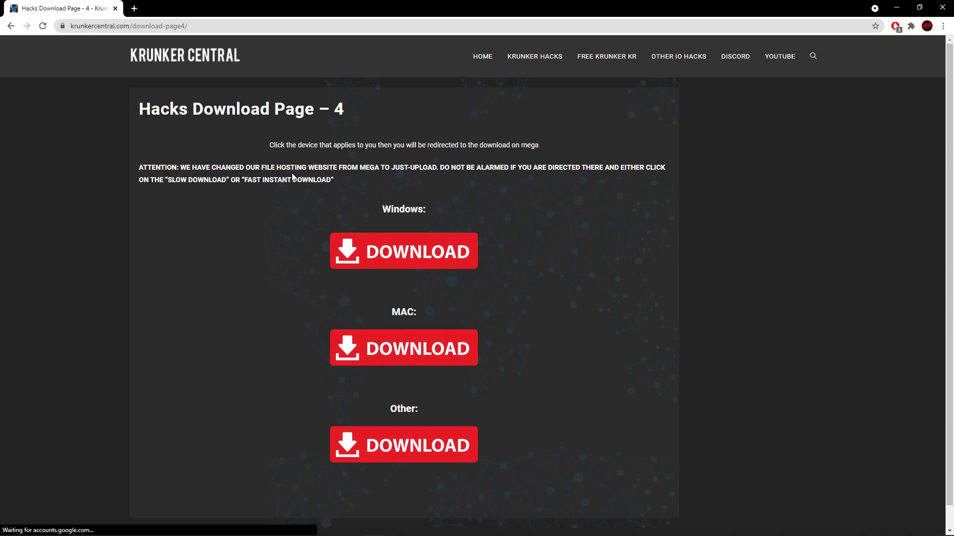
{"action": "mouse_move", "coordinate": [417, 174]}
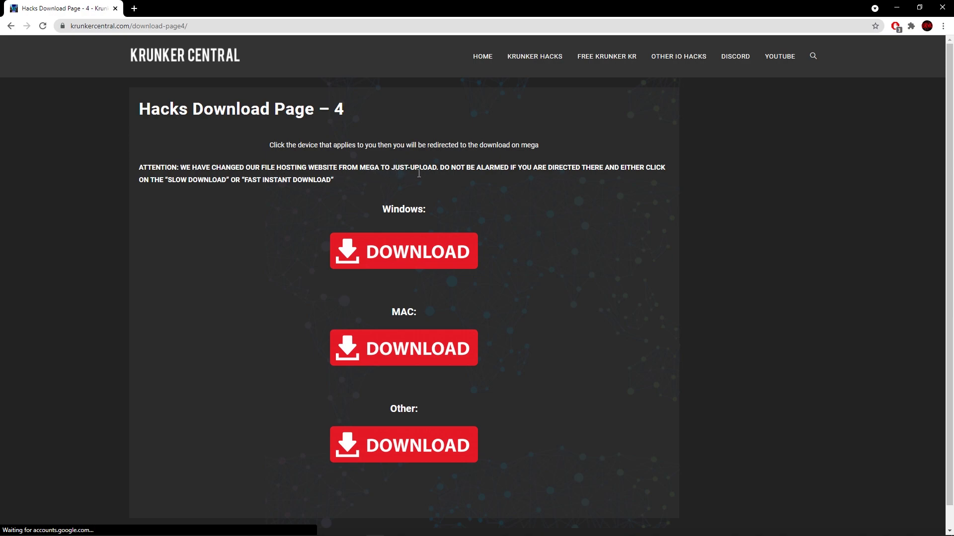
{"action": "mouse_move", "coordinate": [200, 262]}
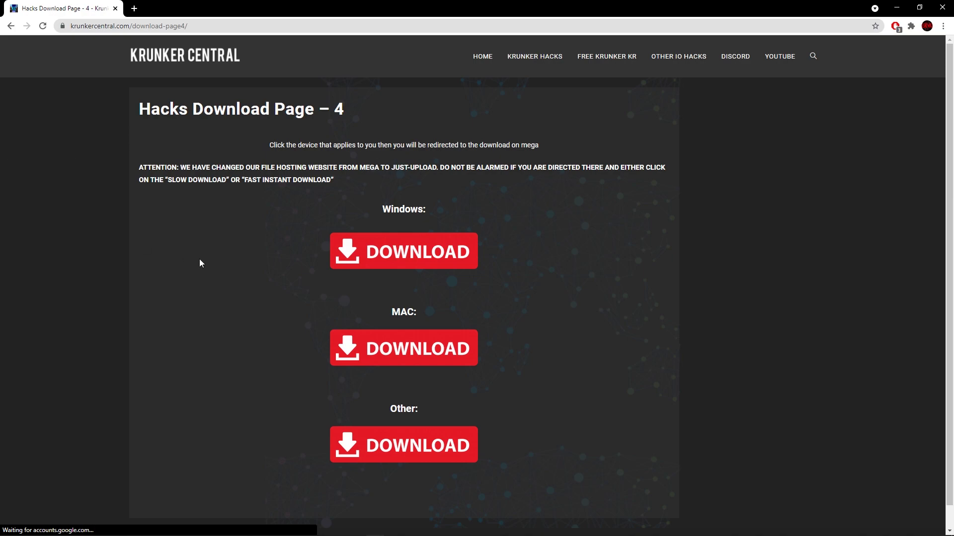
{"action": "mouse_move", "coordinate": [532, 244]}
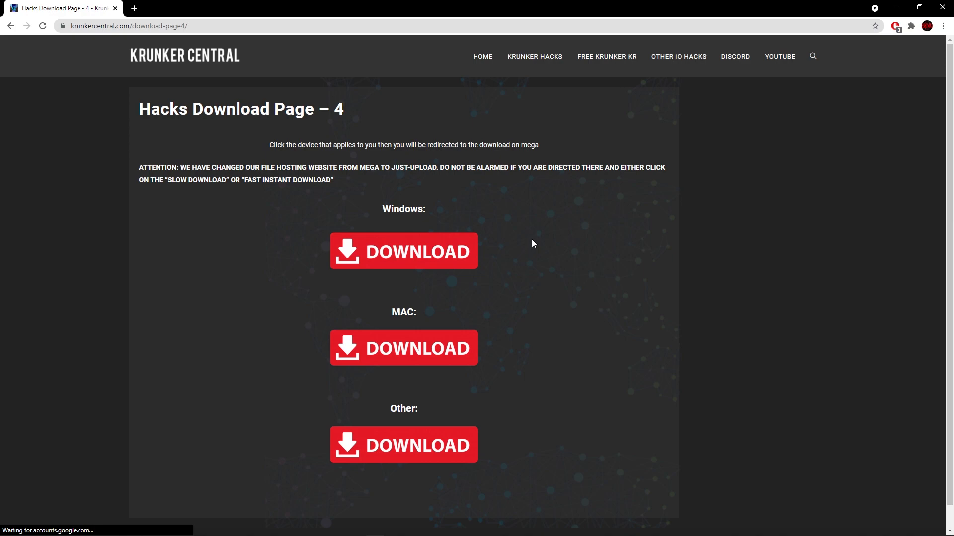
{"action": "mouse_move", "coordinate": [329, 361]}
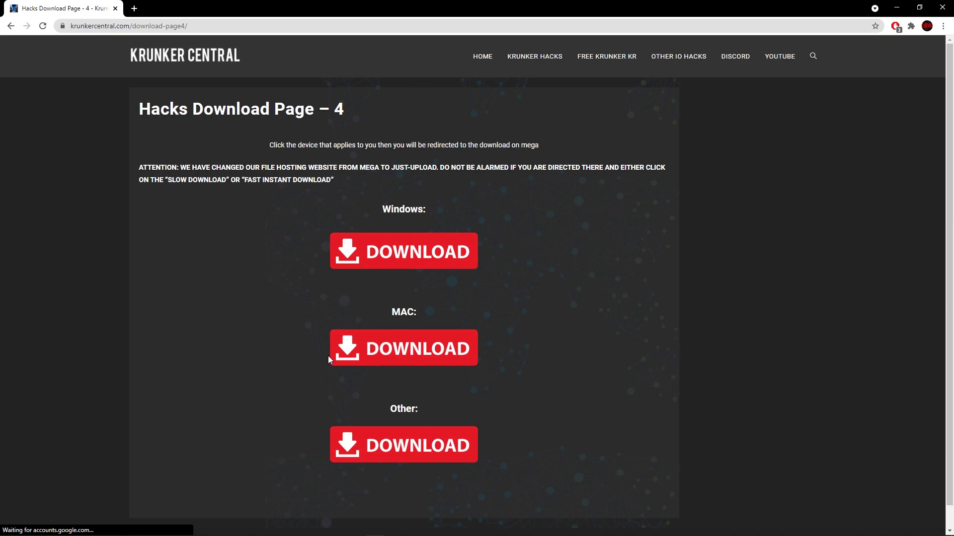
{"action": "mouse_move", "coordinate": [440, 273]}
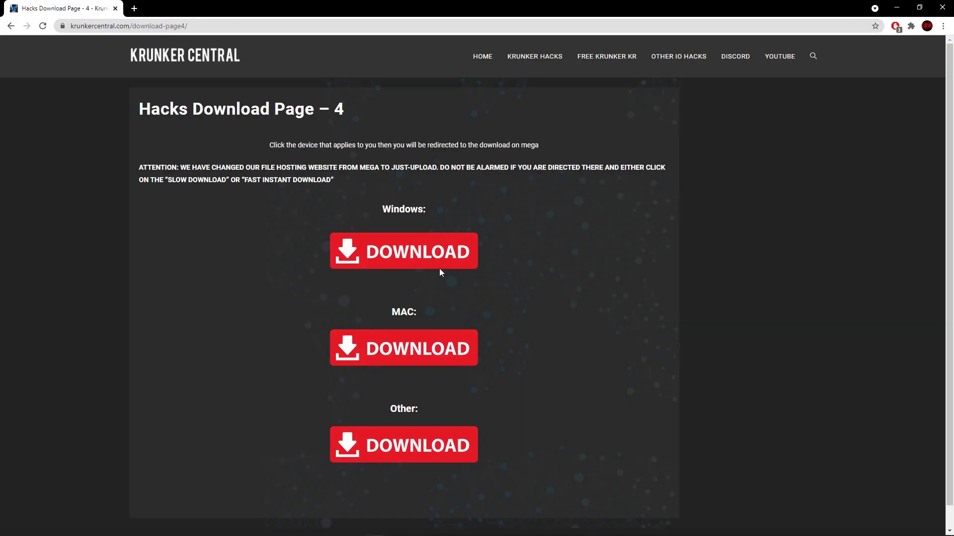
Choose the Windows download, start Slow Download, close the ad tab, and click Download / View Now.
{"action": "left_click", "coordinate": [403, 252]}
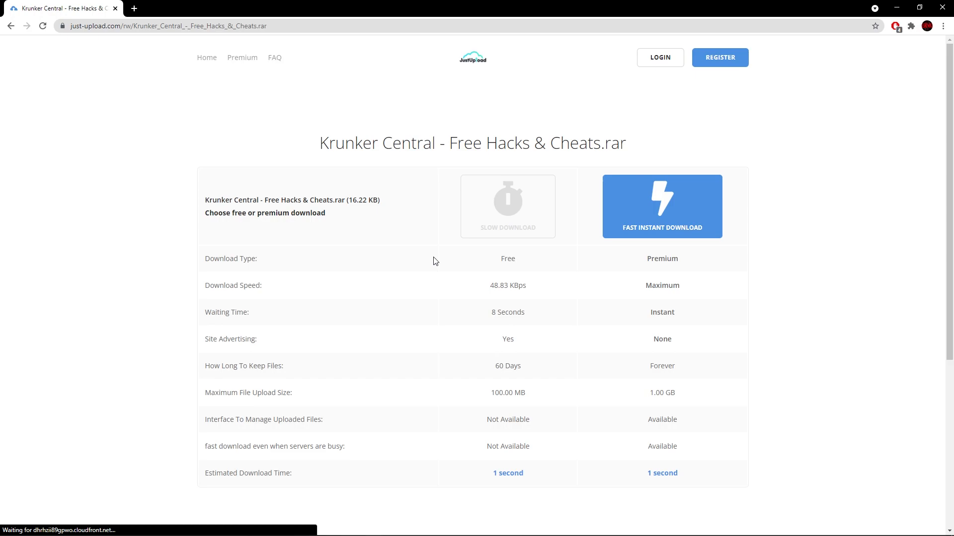
{"action": "mouse_move", "coordinate": [493, 219]}
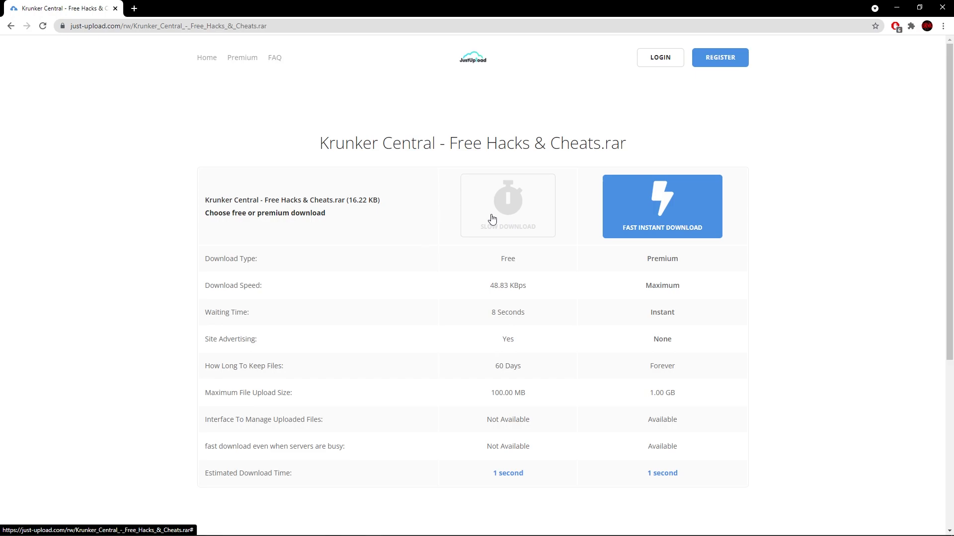
{"action": "mouse_move", "coordinate": [496, 222]}
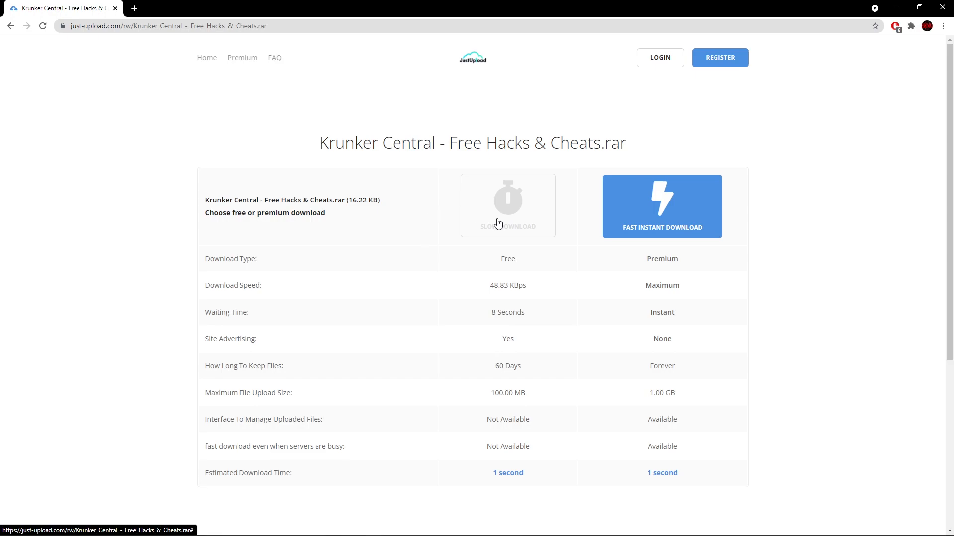
{"action": "left_click", "coordinate": [507, 206]}
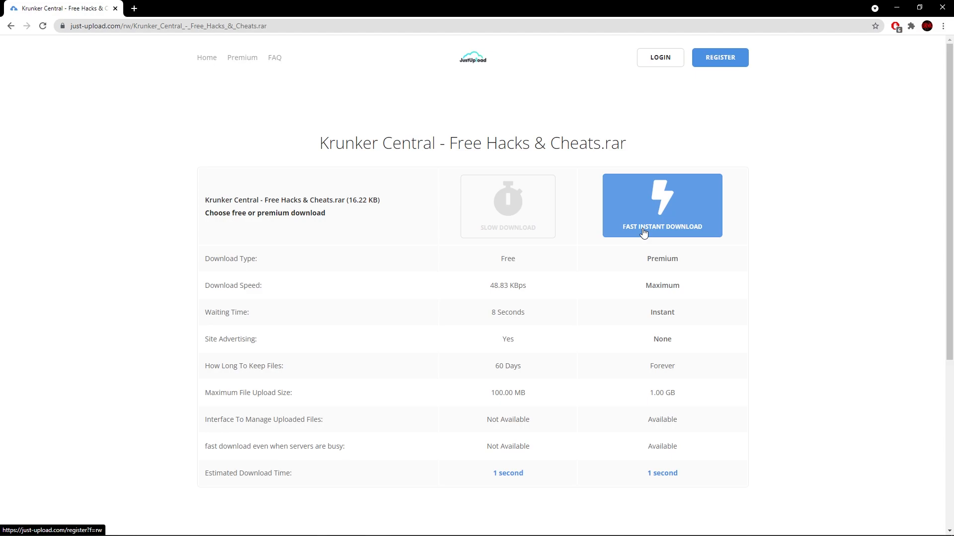
{"action": "mouse_move", "coordinate": [640, 215]}
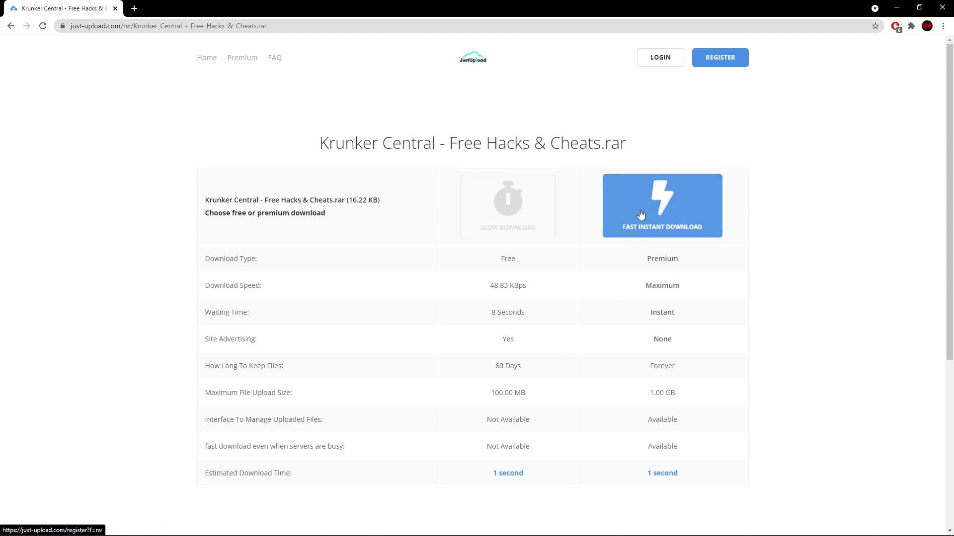
{"action": "mouse_move", "coordinate": [720, 56]}
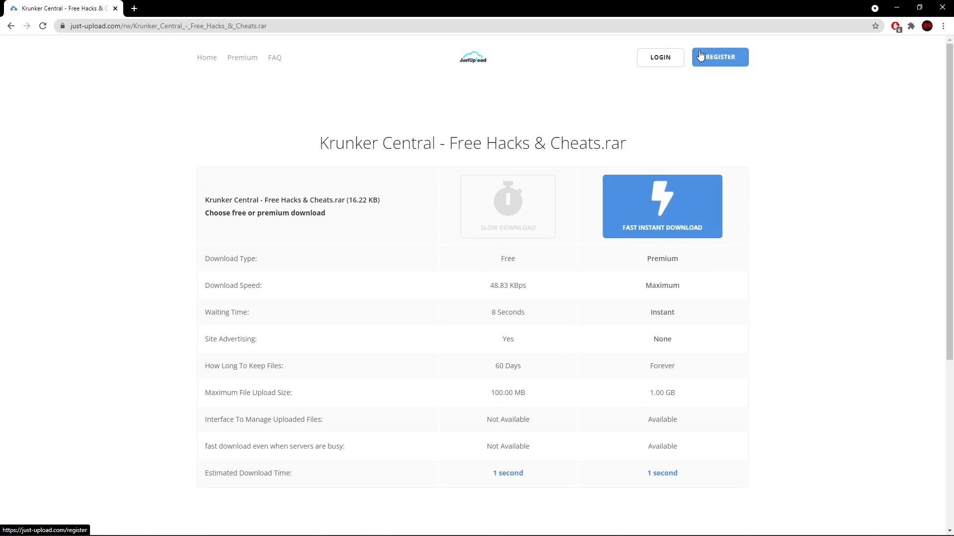
{"action": "mouse_move", "coordinate": [520, 216]}
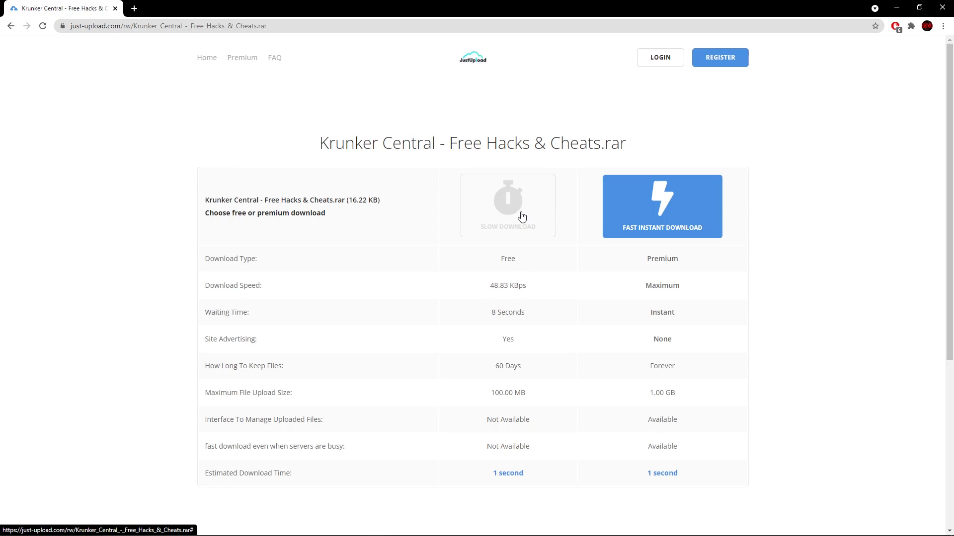
{"action": "left_click", "coordinate": [507, 206]}
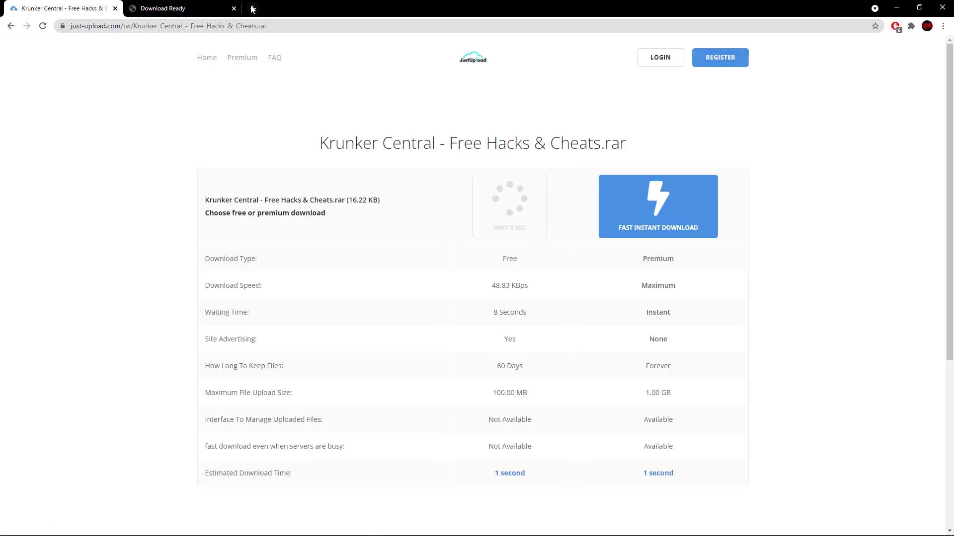
{"action": "left_click", "coordinate": [234, 8]}
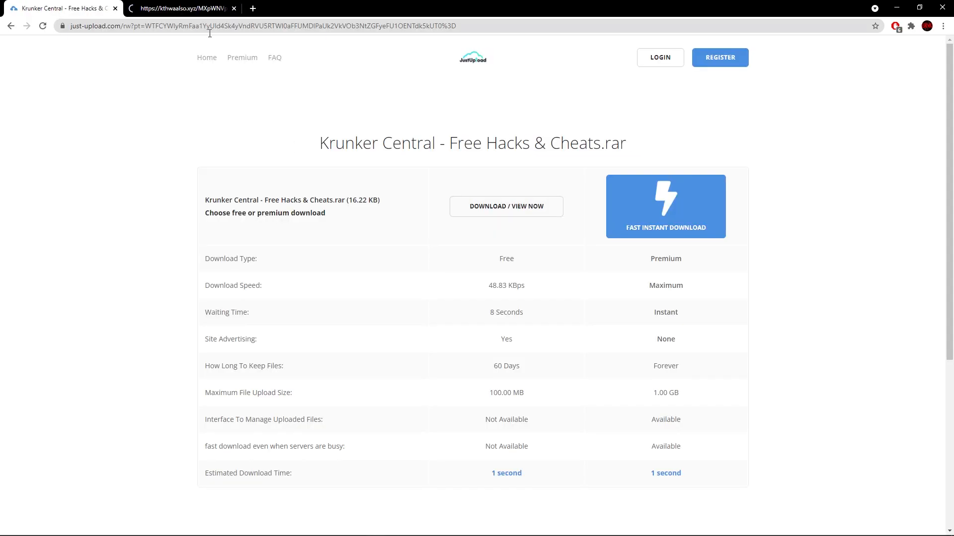
{"action": "left_click", "coordinate": [505, 206]}
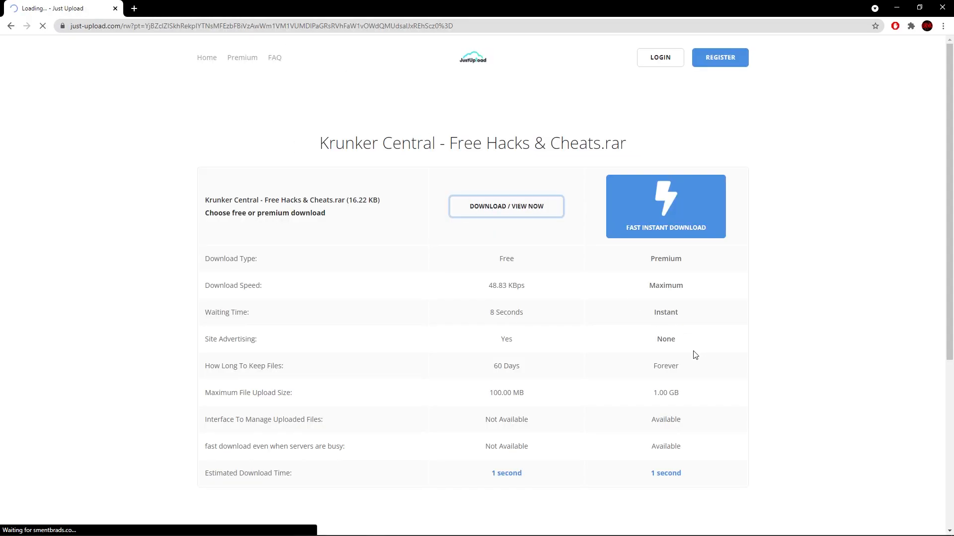
Download Krunker Central - Free Hacks & Cheats.rar and open it from the download bar.
{"action": "left_click", "coordinate": [506, 206]}
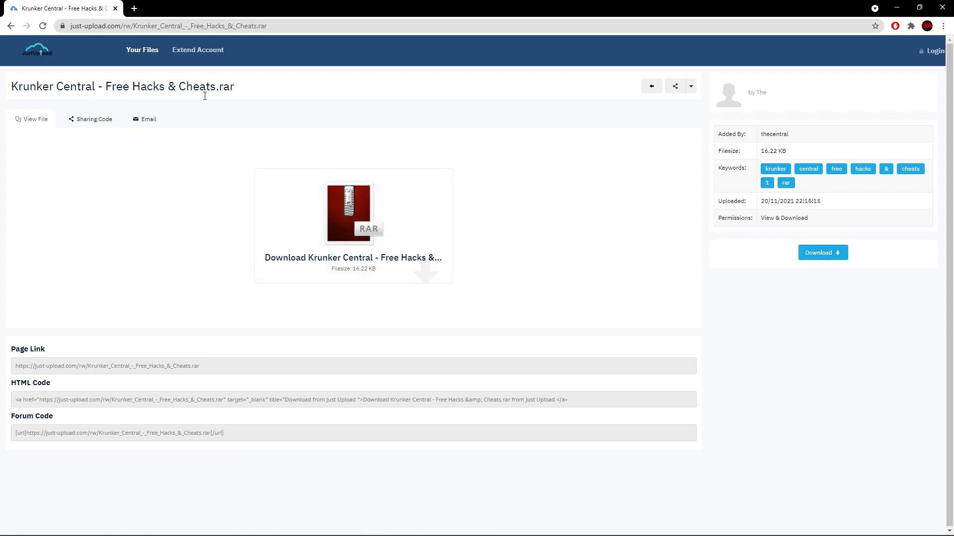
{"action": "left_click", "coordinate": [823, 253]}
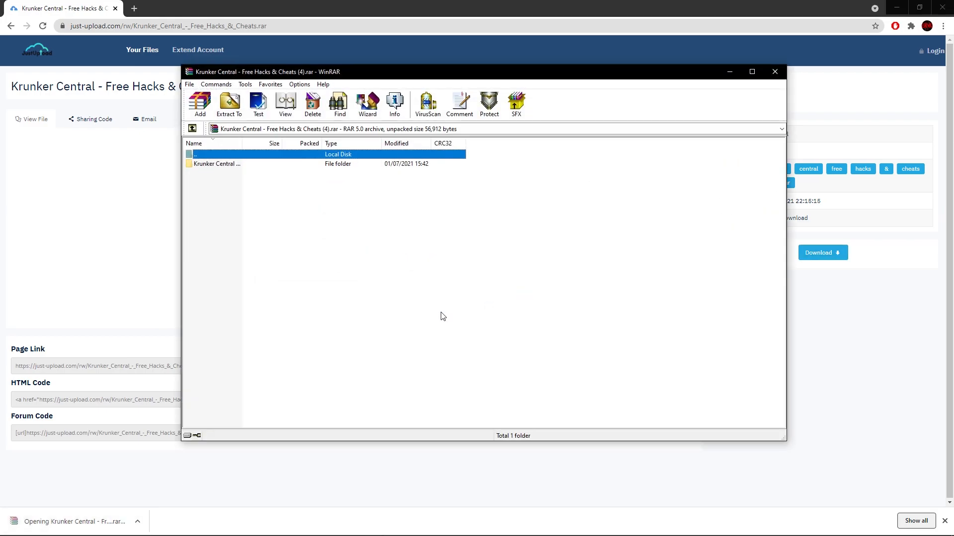
Open the Krunker Central folder in WinRAR and double-click hack code.txt.
{"action": "double_click", "coordinate": [217, 163]}
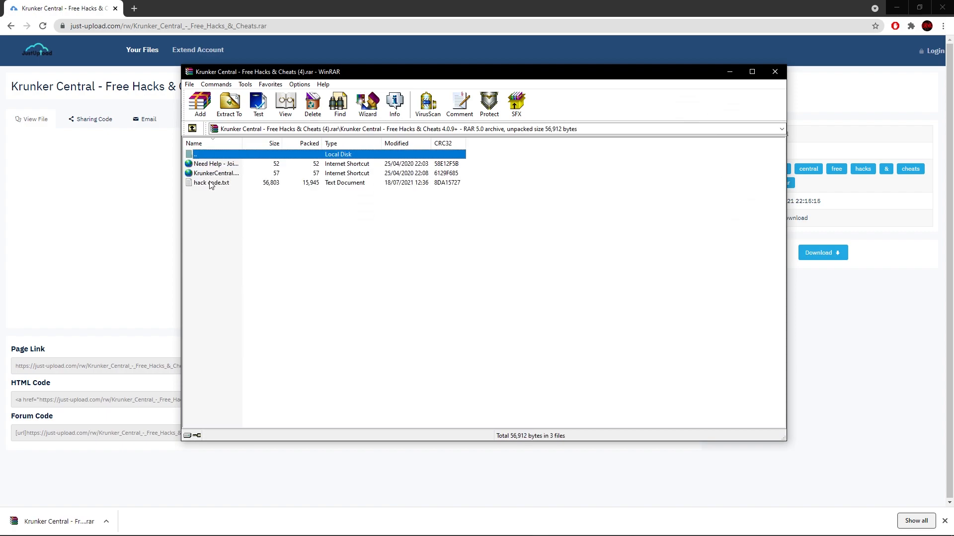
{"action": "mouse_move", "coordinate": [213, 163]}
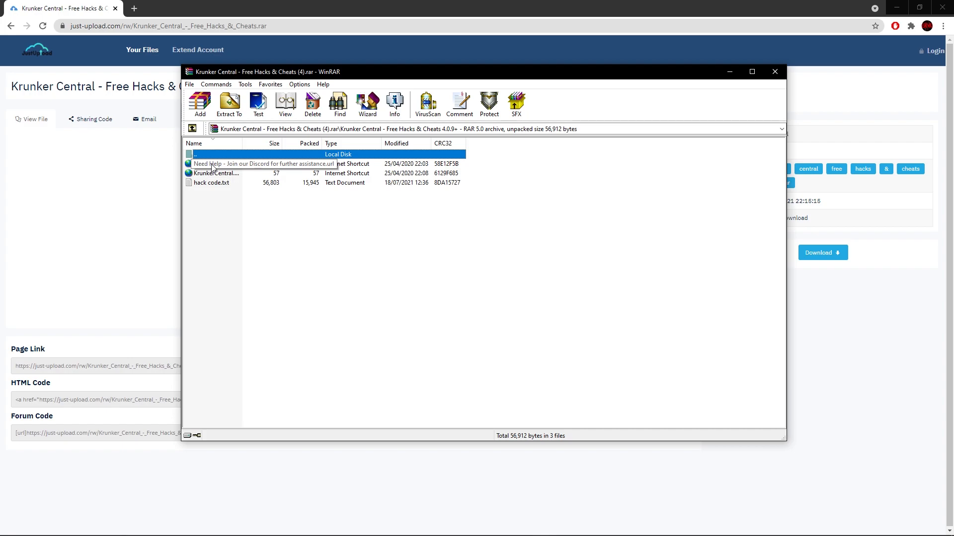
{"action": "double_click", "coordinate": [212, 182]}
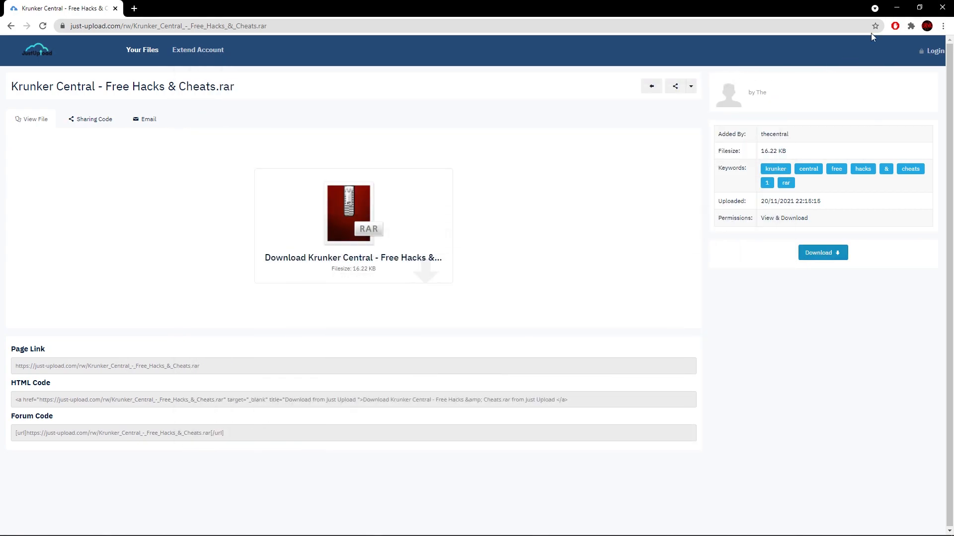
Open Tampermonkey from Chrome's Extensions menu to reach its Dashboard.
{"action": "left_click", "coordinate": [911, 26]}
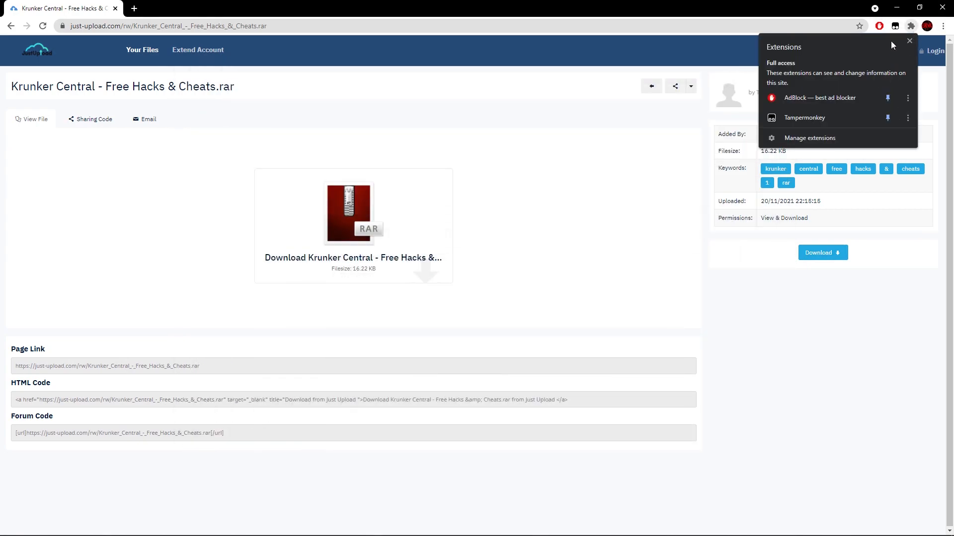
{"action": "left_click", "coordinate": [804, 117]}
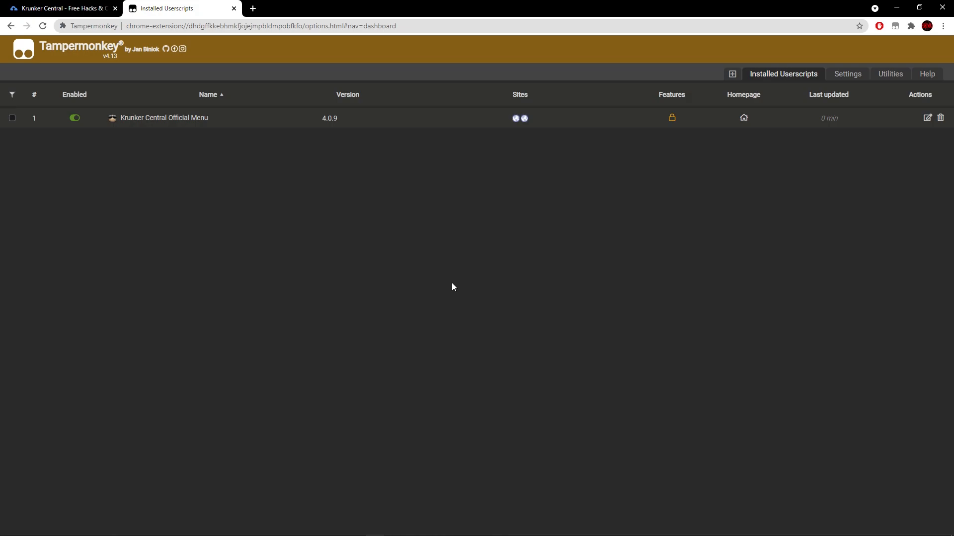
{"action": "mouse_move", "coordinate": [847, 74]}
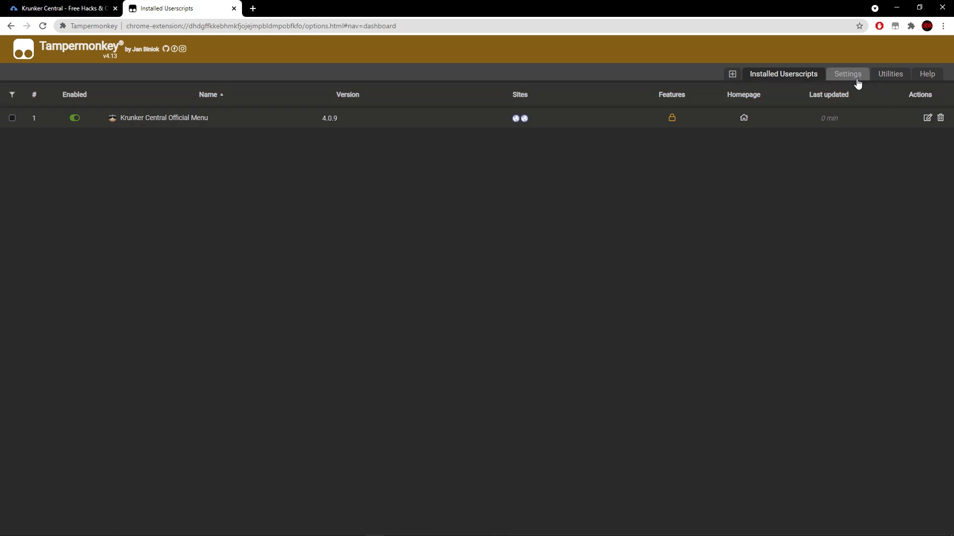
In Tampermonkey Settings, set Config mode to Advanced and Inject Mode to Instant.
{"action": "left_click", "coordinate": [846, 73]}
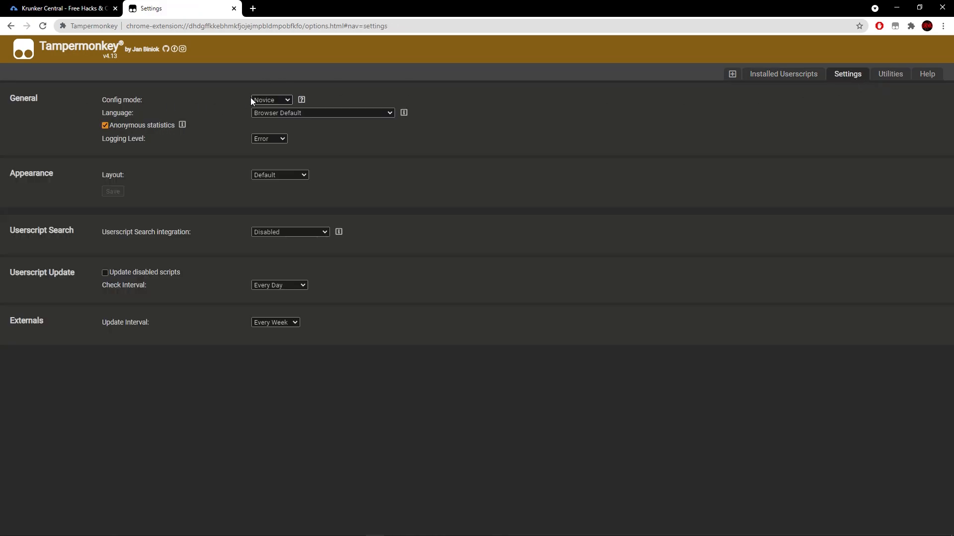
{"action": "left_click", "coordinate": [271, 100]}
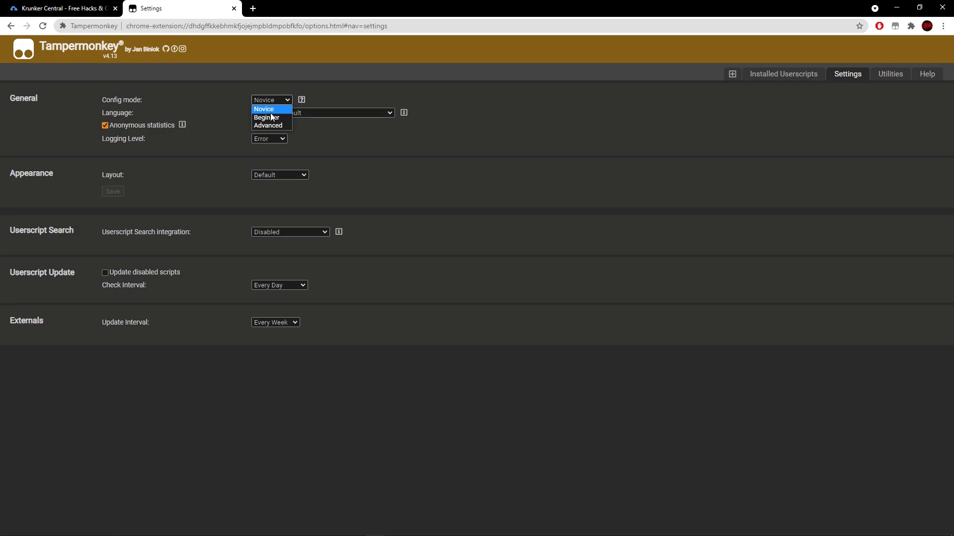
{"action": "left_click", "coordinate": [268, 125]}
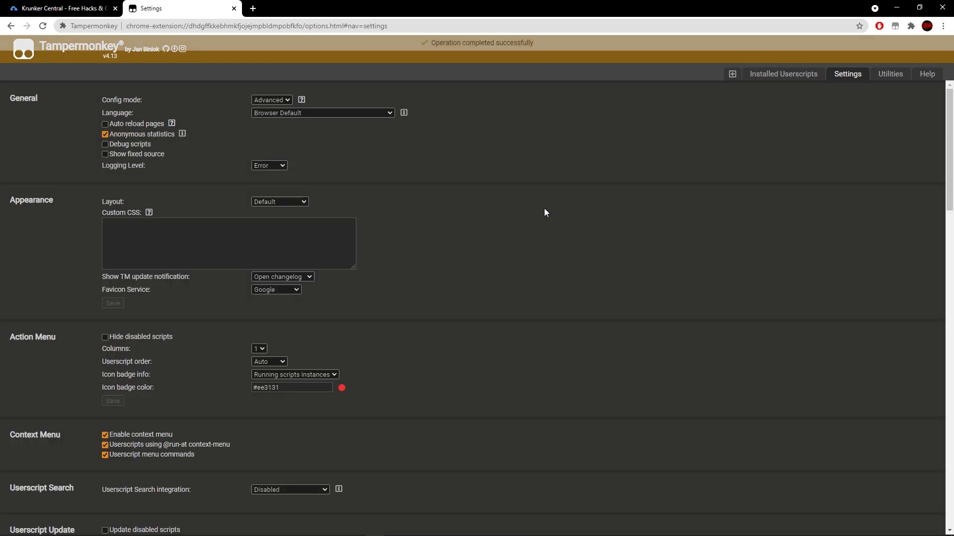
{"action": "scroll", "scroll_direction": "down", "scroll_amount": 3}
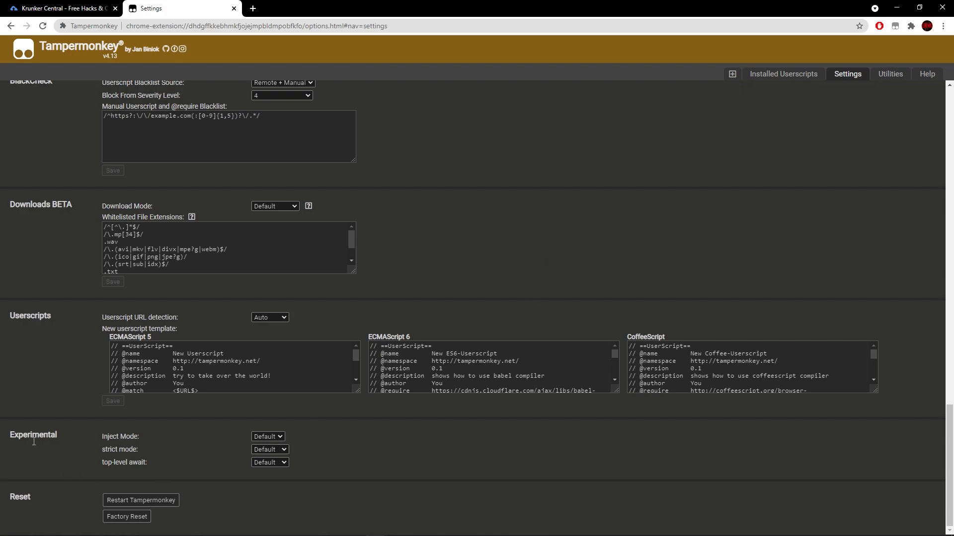
{"action": "left_click", "coordinate": [267, 436]}
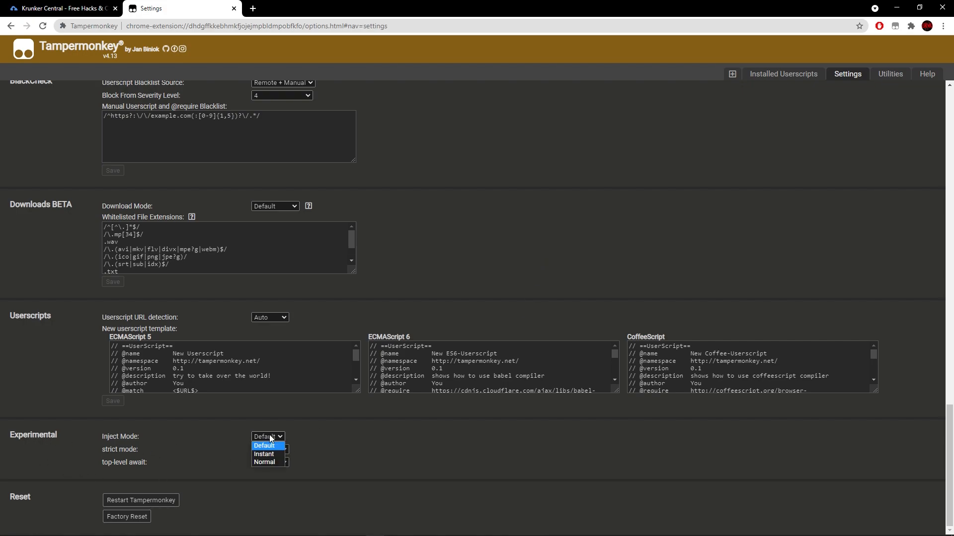
{"action": "left_click", "coordinate": [263, 454]}
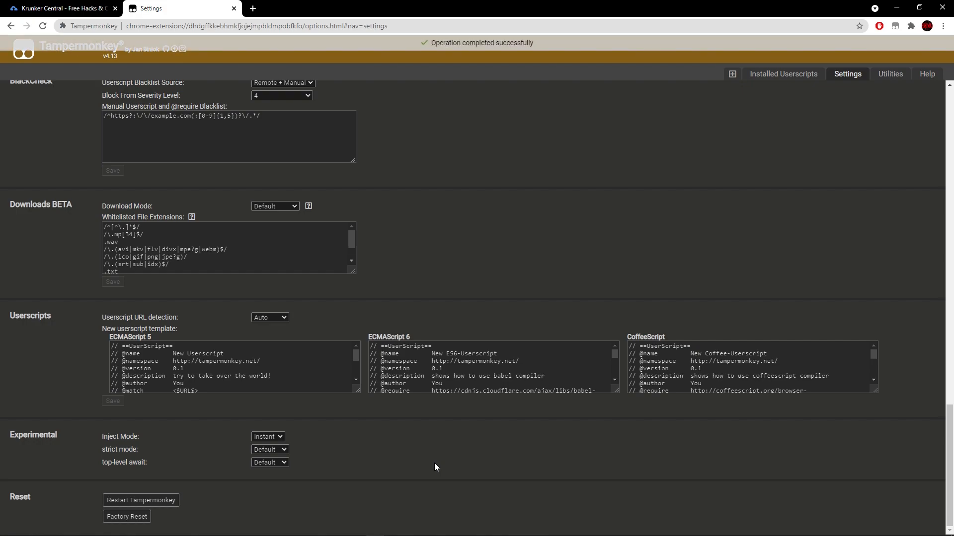
{"action": "left_click", "coordinate": [60, 8]}
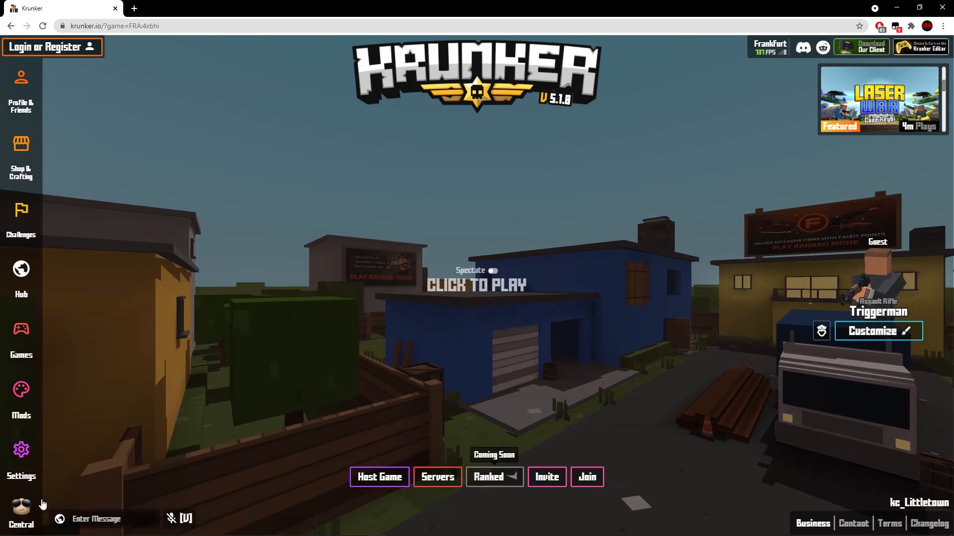
{"action": "left_click", "coordinate": [21, 517]}
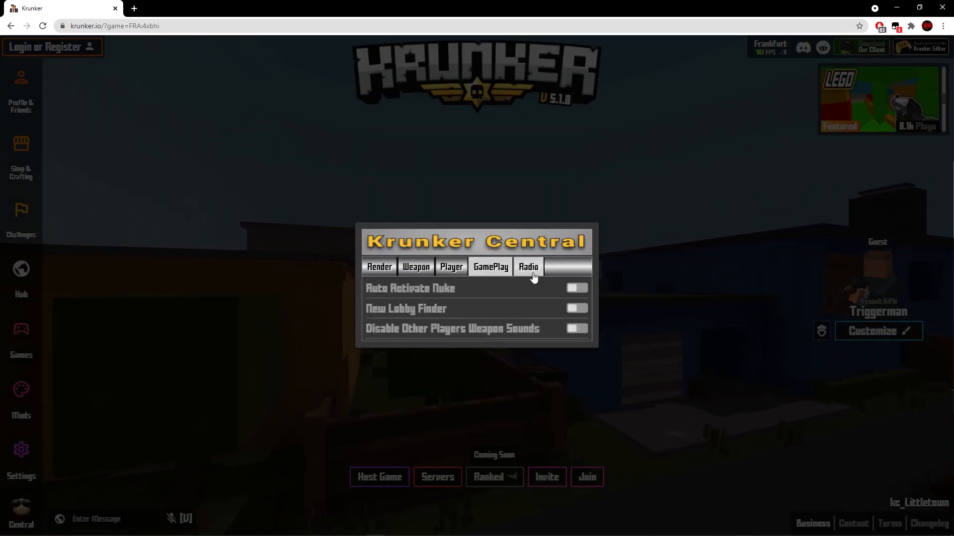
{"action": "left_click", "coordinate": [451, 267]}
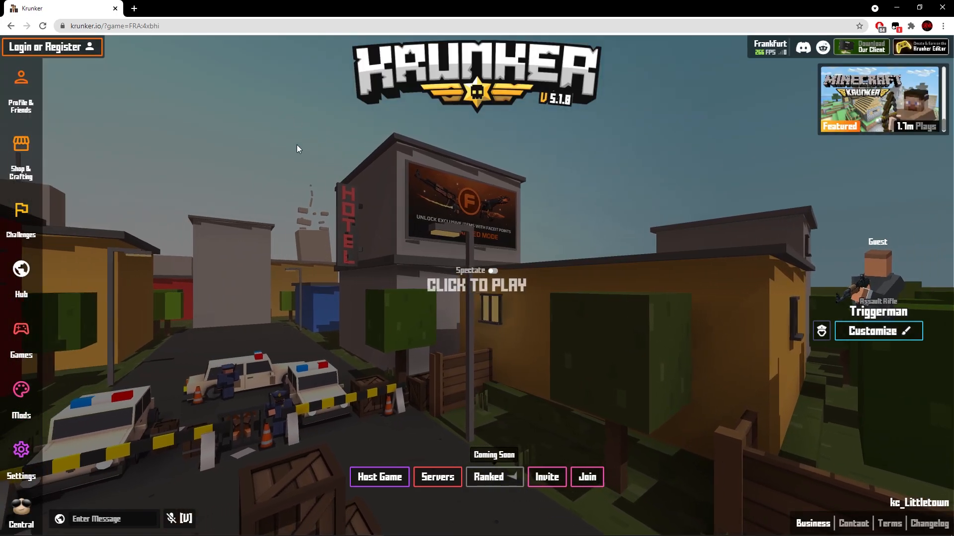
Join the Krunker match and shoot enemies marked by the ESP tracer lines.
{"action": "left_click", "coordinate": [476, 285]}
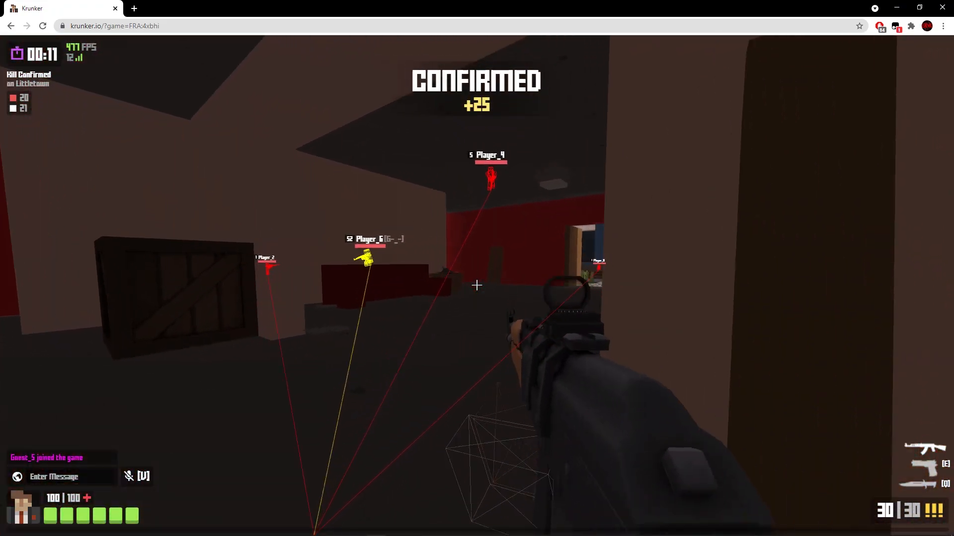
{"action": "left_click", "coordinate": [477, 285]}
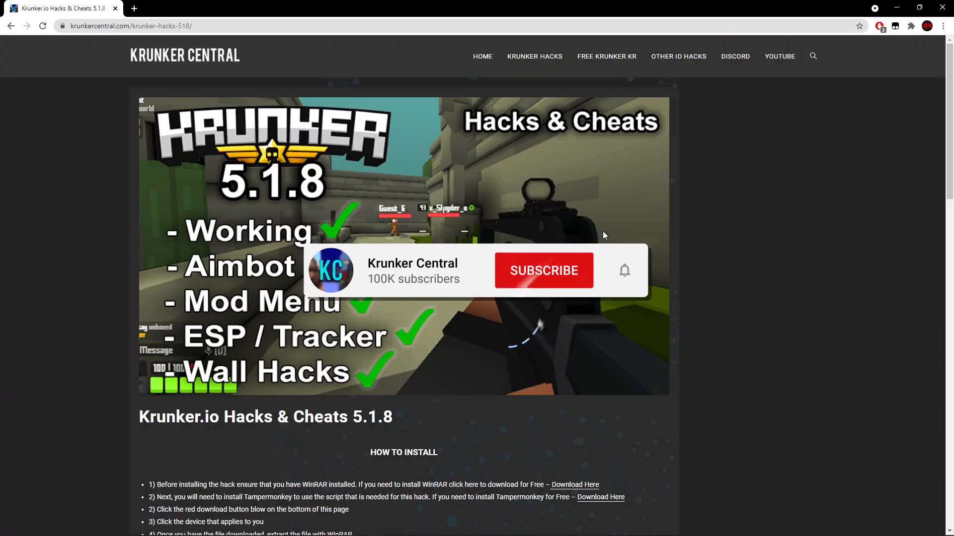
Dismiss the subscribe pop-up on the Krunker Central 5.1.8 hacks post.
{"action": "left_click", "coordinate": [543, 270]}
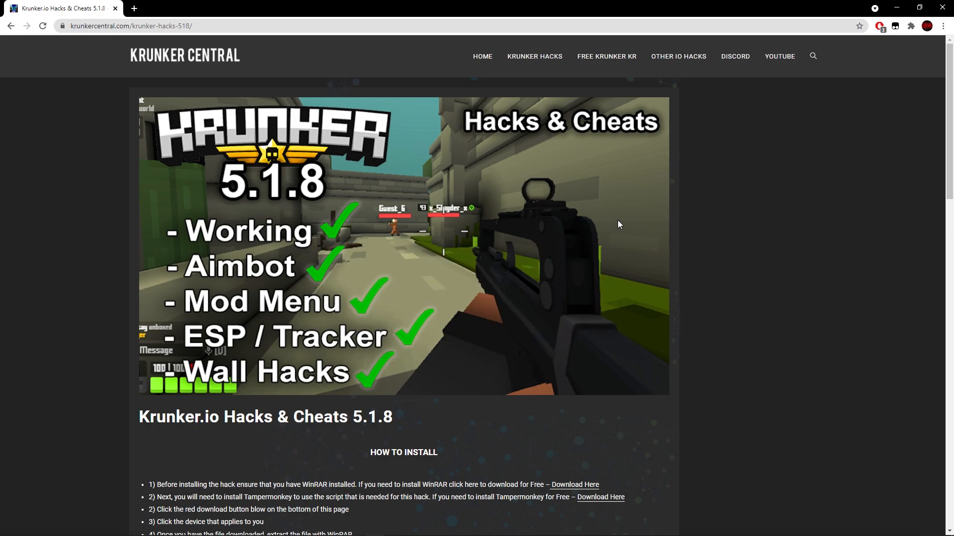
{"action": "mouse_move", "coordinate": [586, 220]}
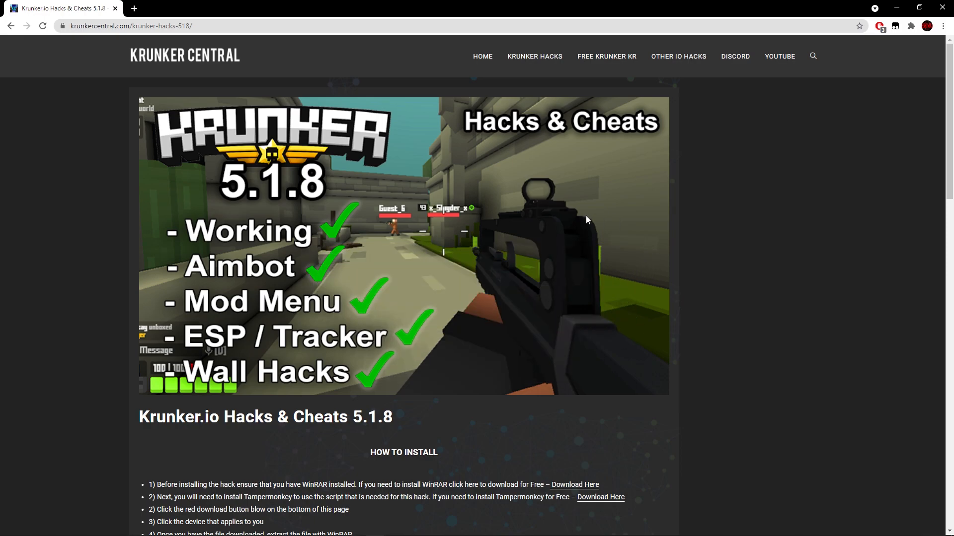